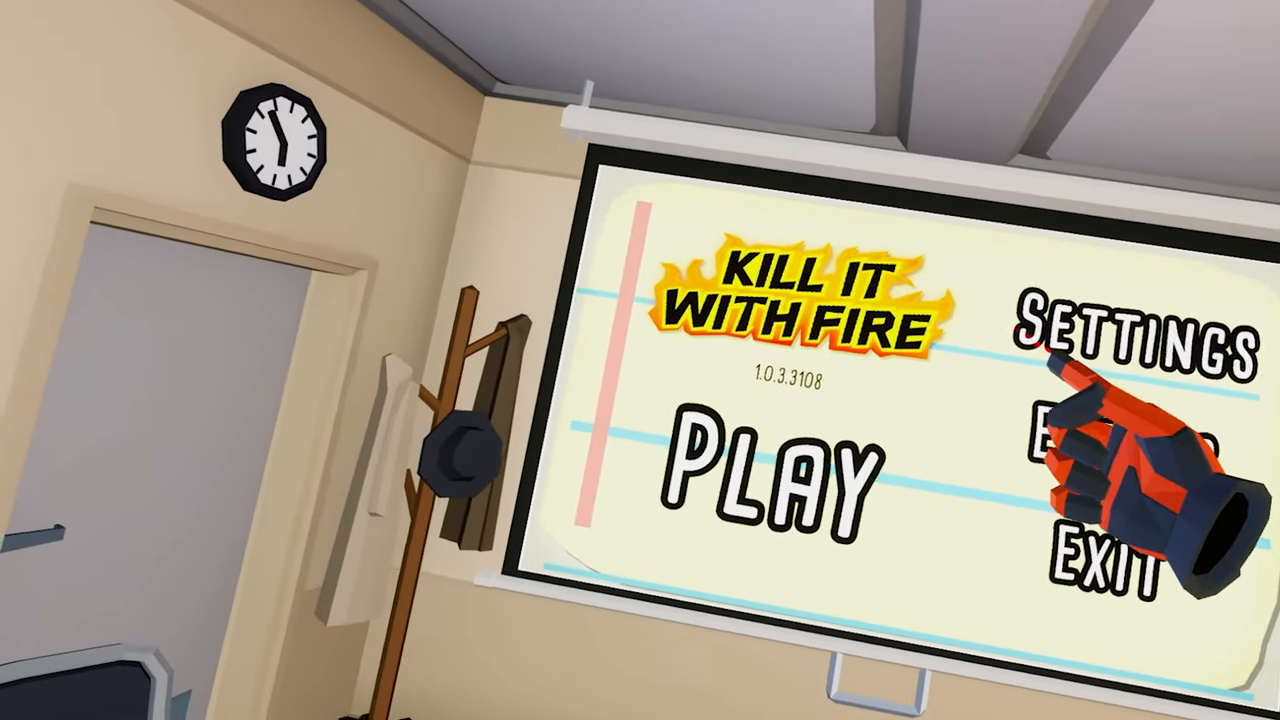
- From the main menu, reach Settings and then the Arachnophobia Settings page with all four options on
left_click(1136, 332)
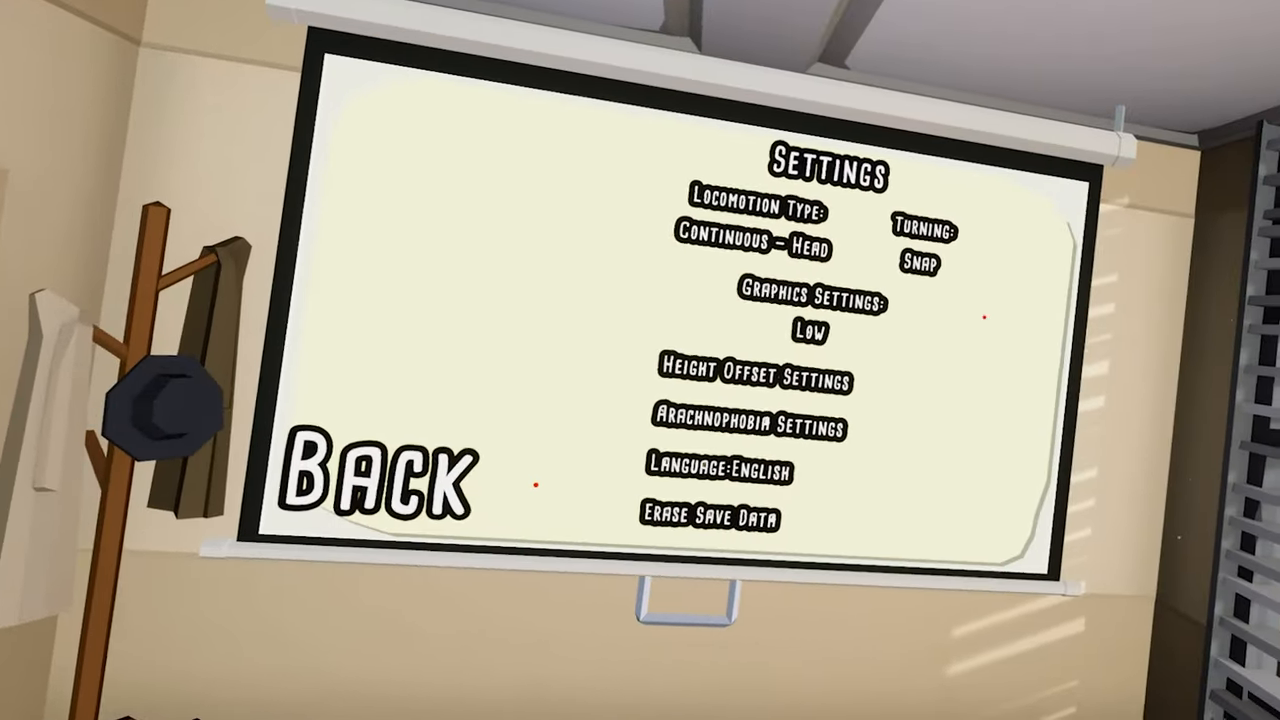
left_click(752, 428)
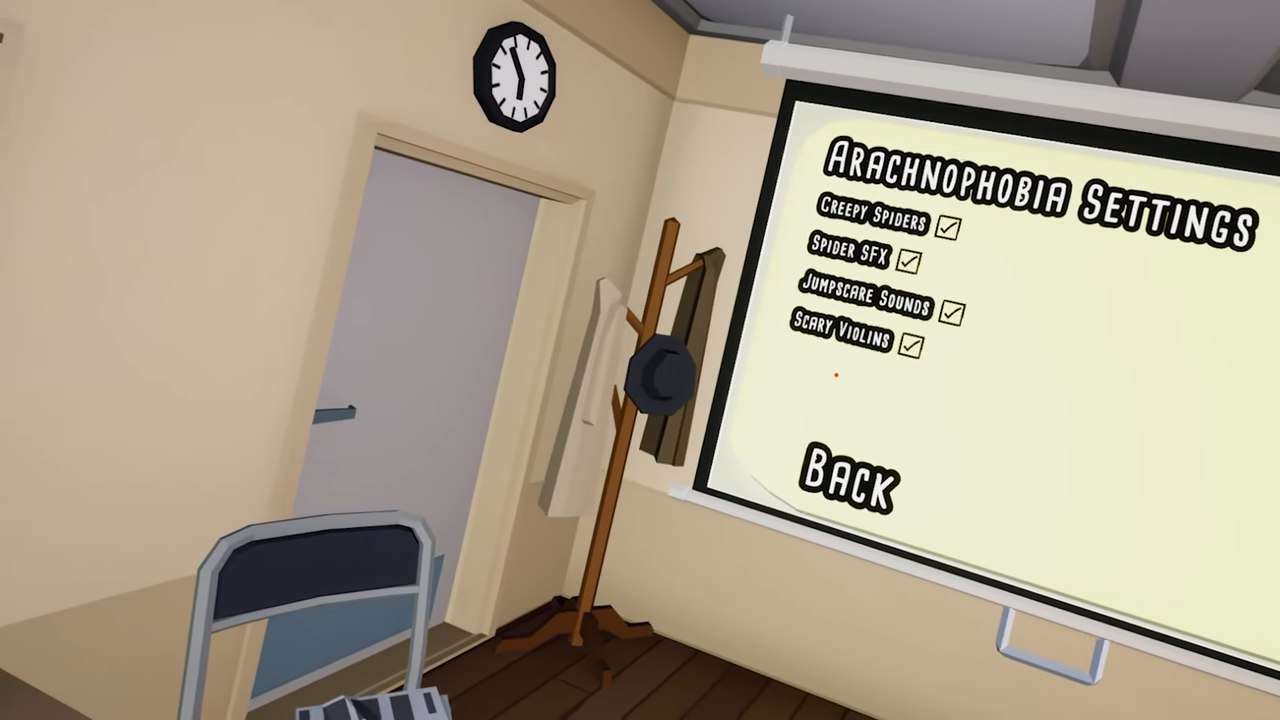
left_click(856, 468)
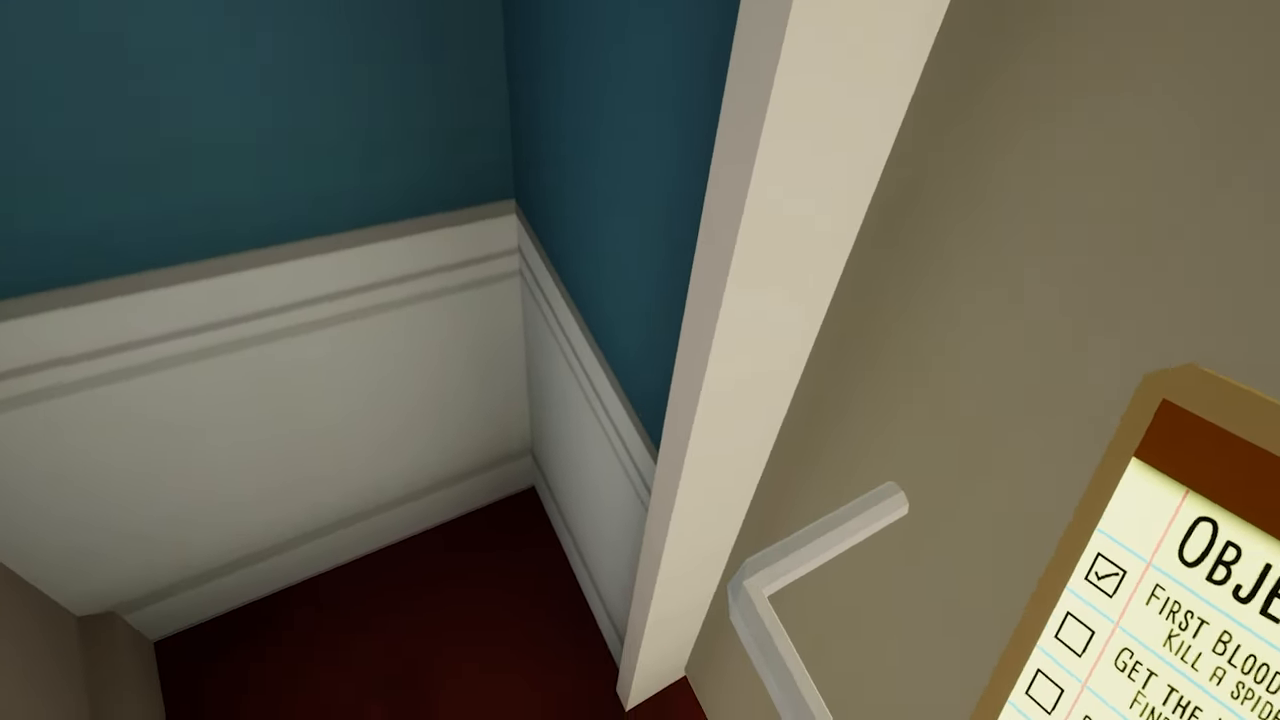
mouse_move(640, 360)
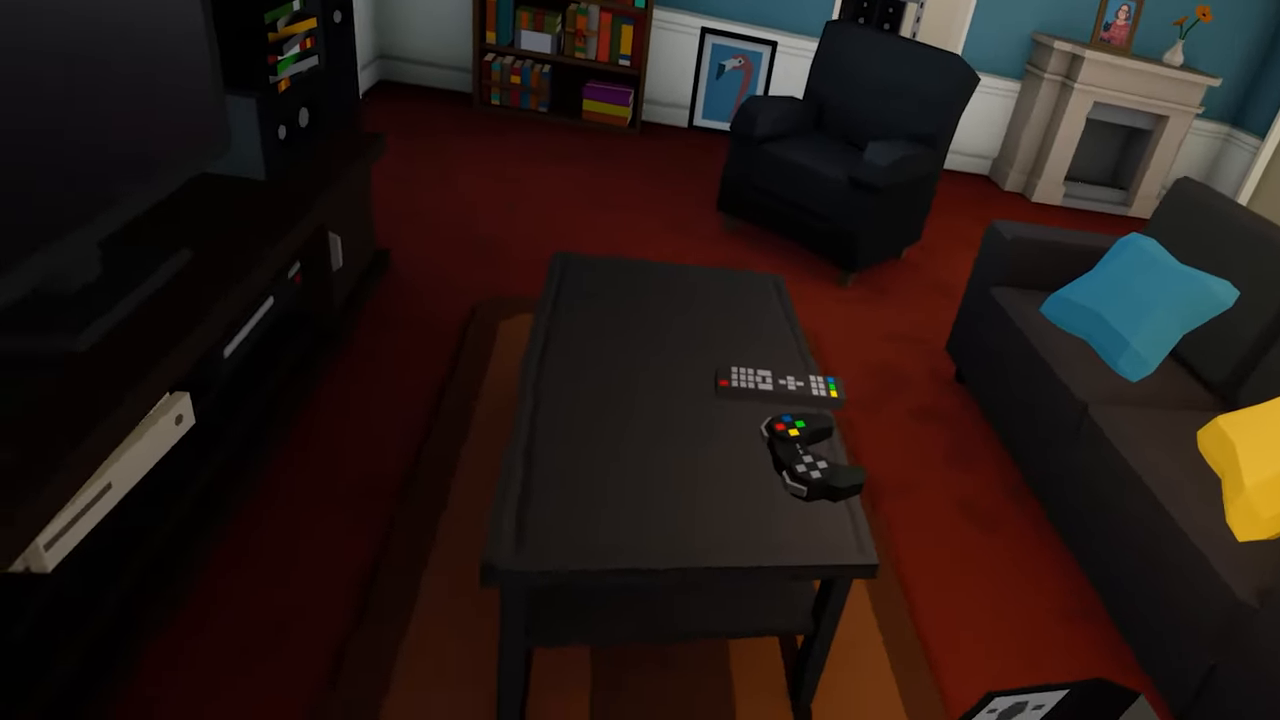
mouse_move(640, 360)
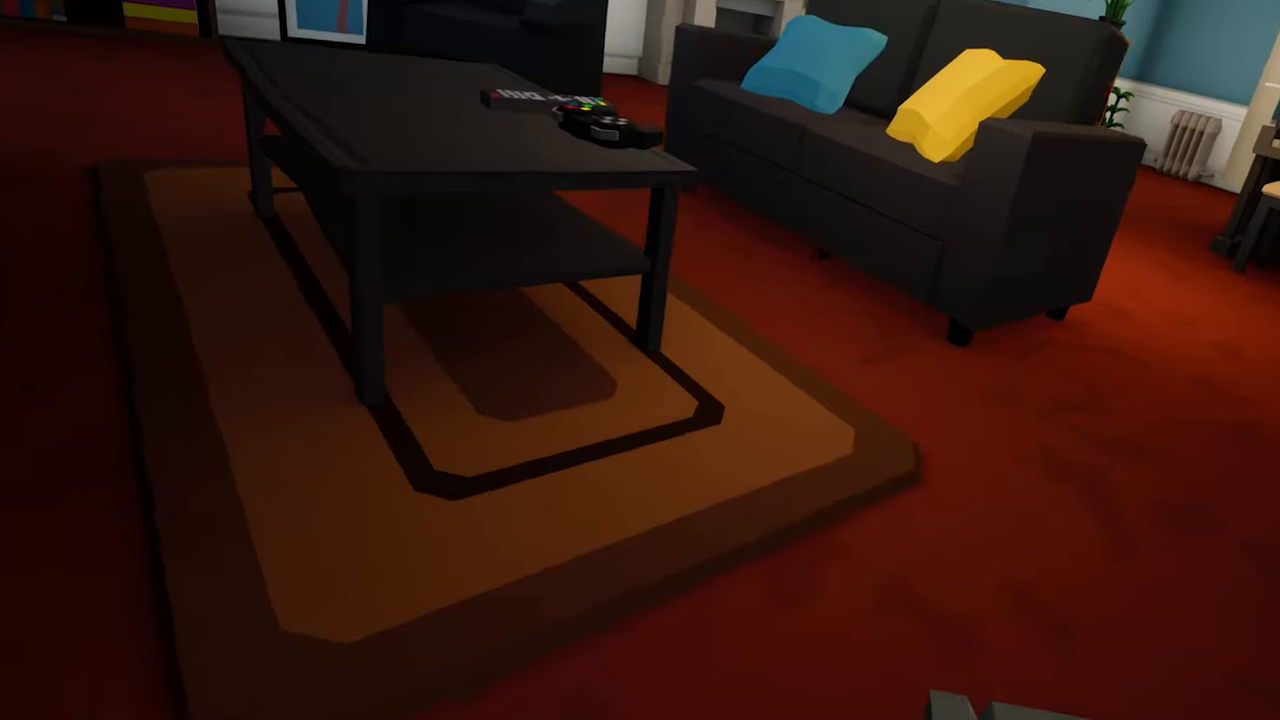
mouse_move(640, 360)
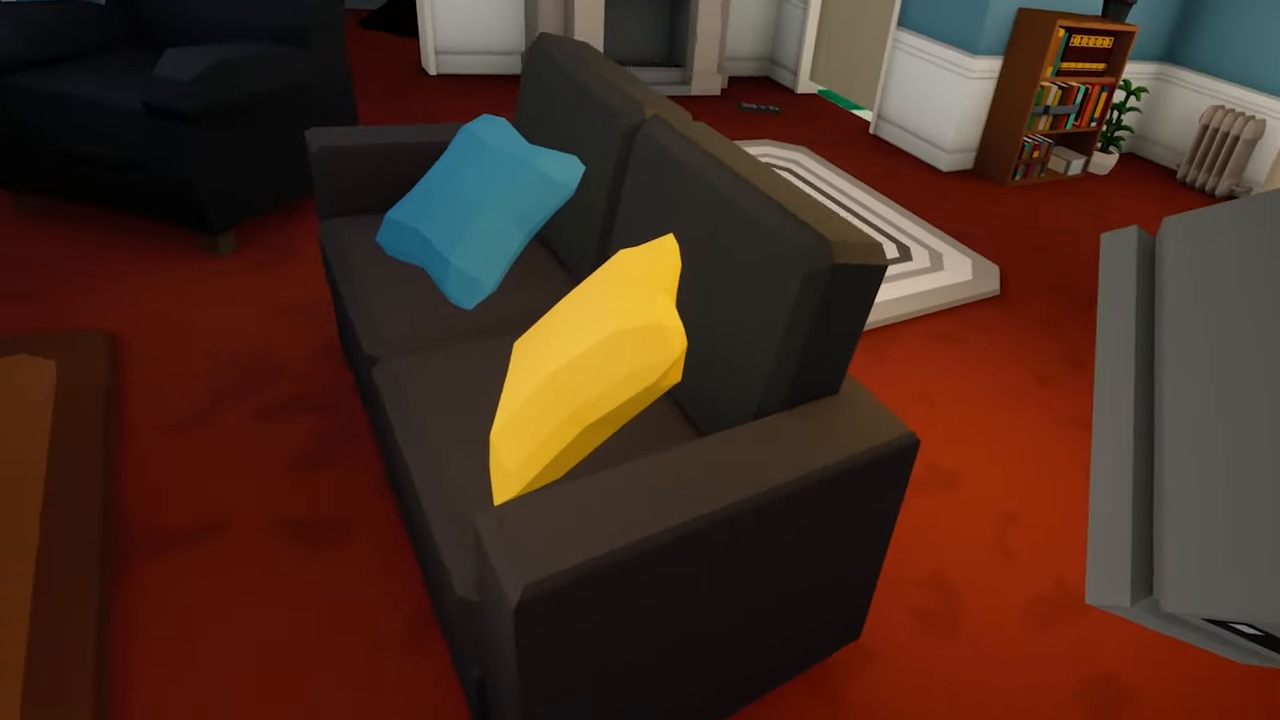
mouse_move(640, 360)
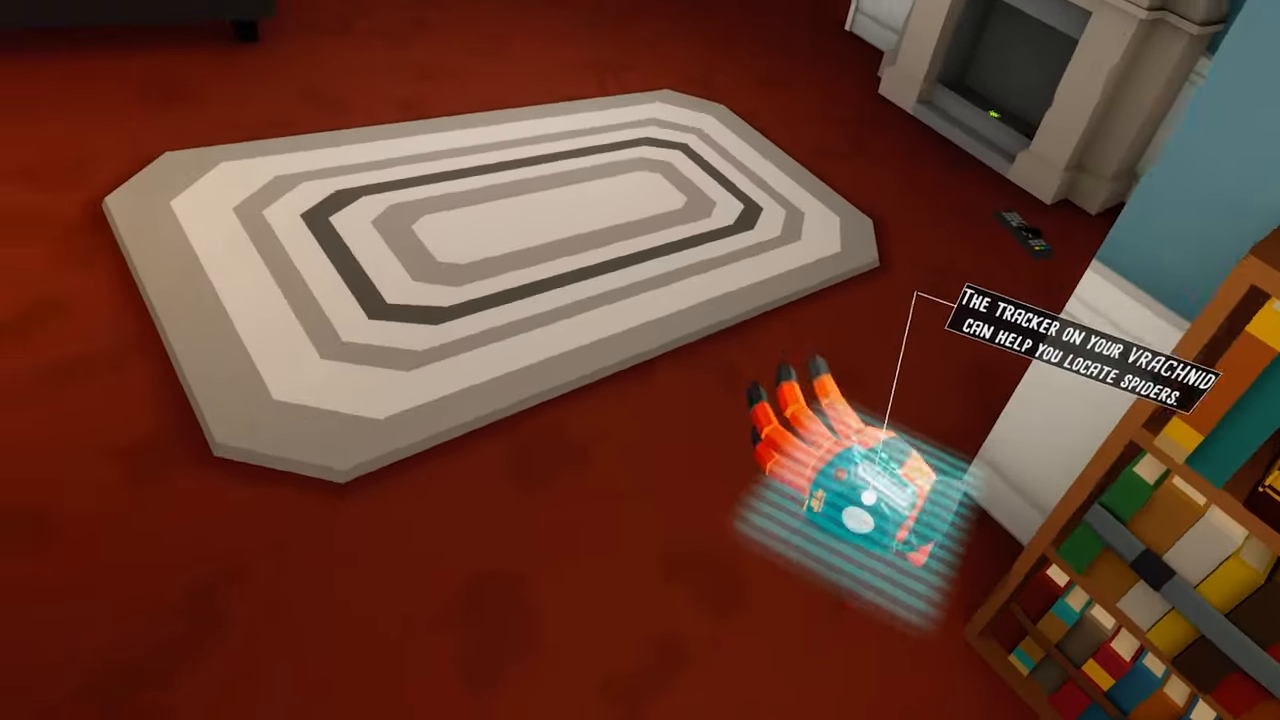
mouse_move(640, 360)
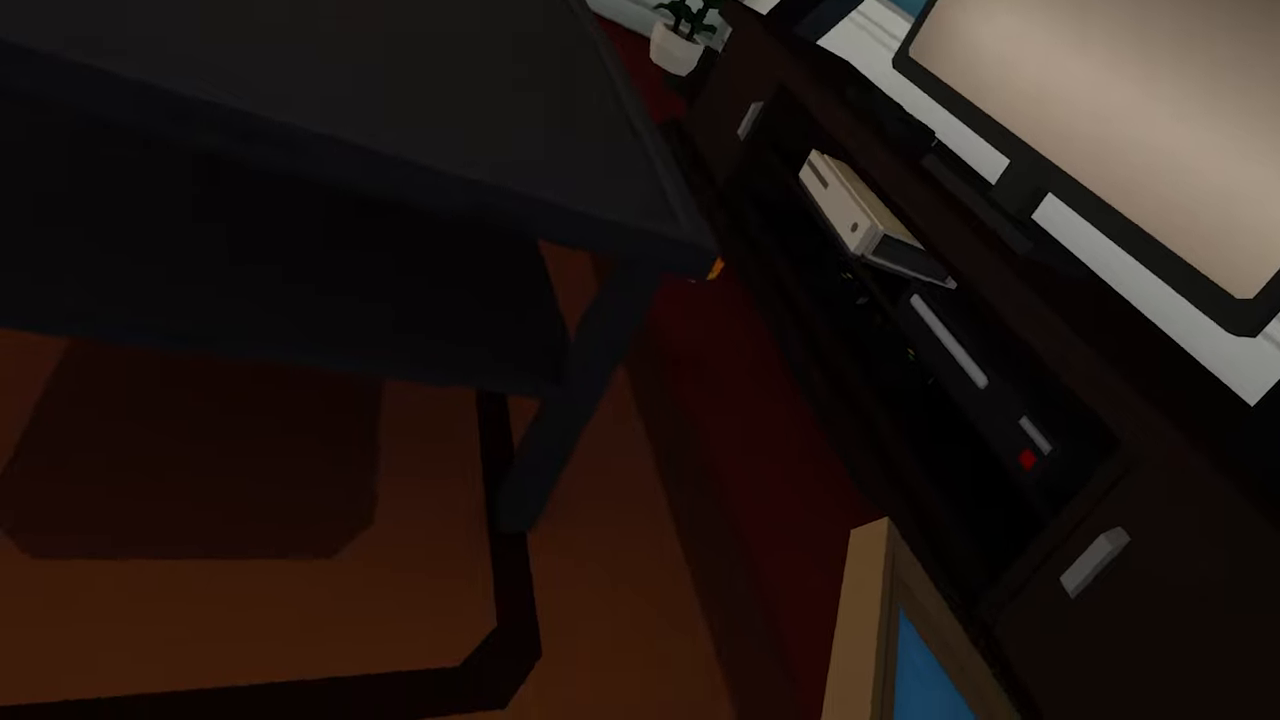
mouse_move(640, 360)
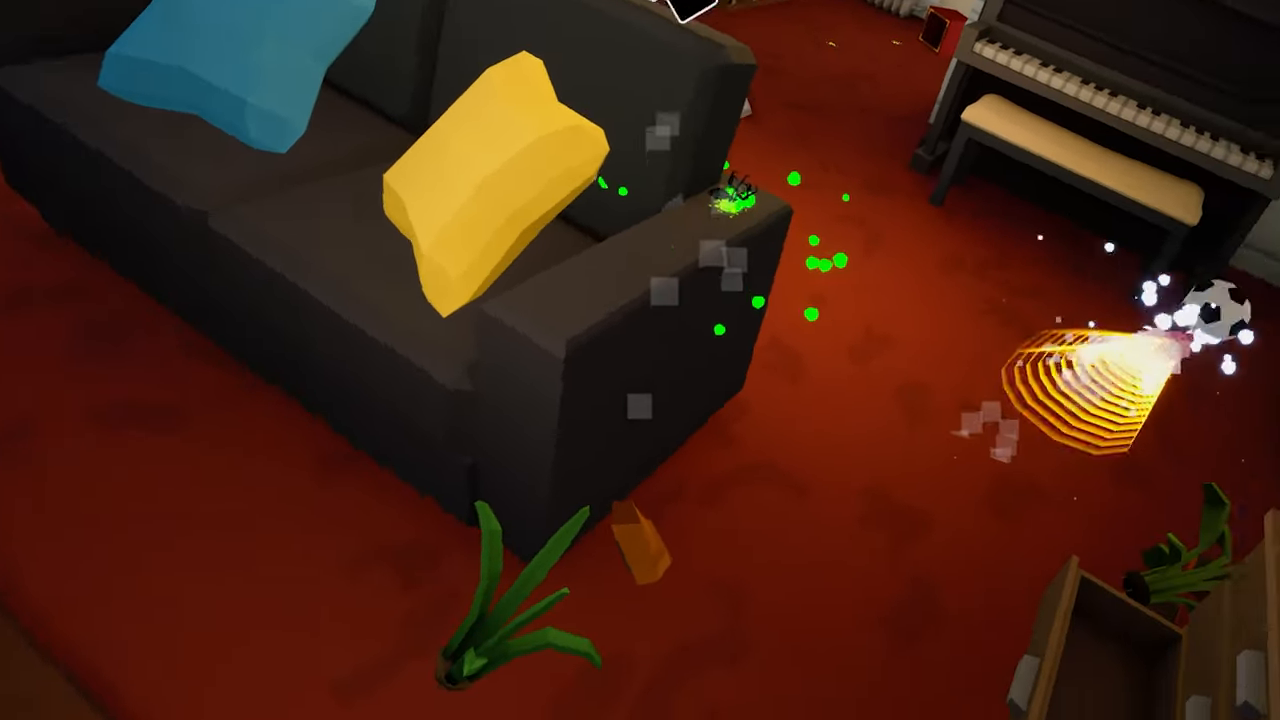
mouse_move(640, 360)
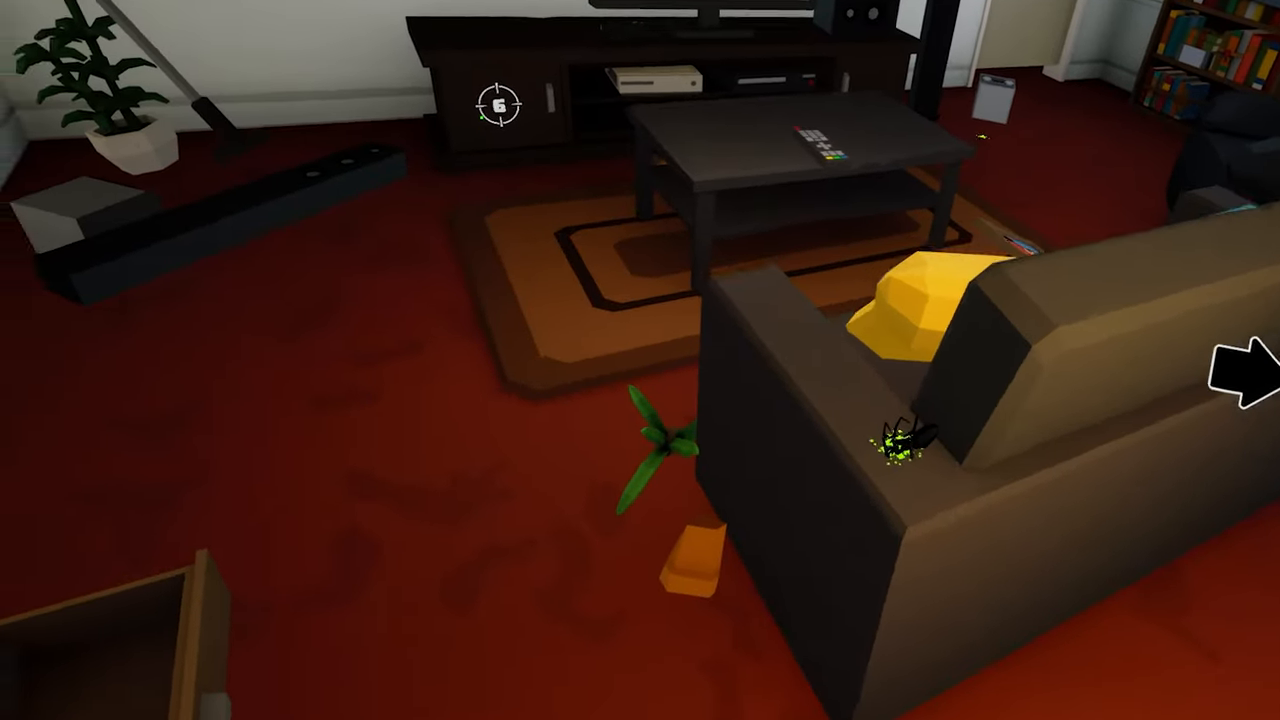
mouse_move(640, 360)
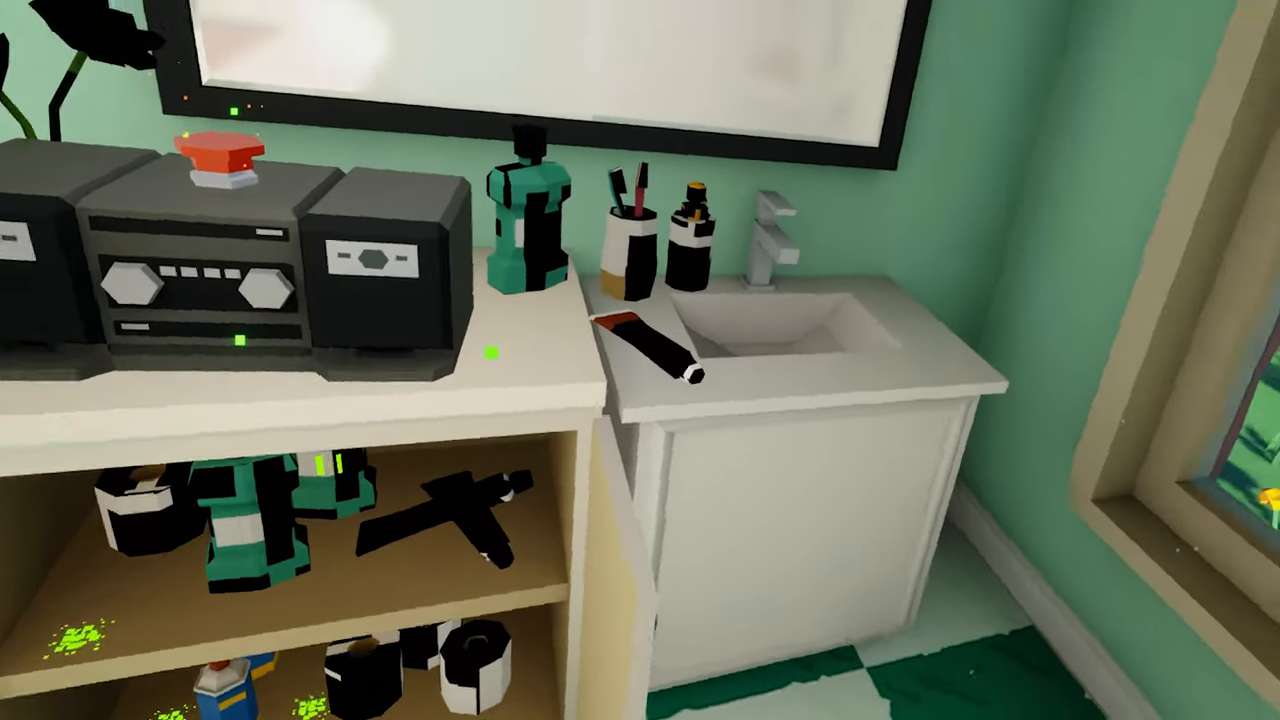
mouse_move(640, 360)
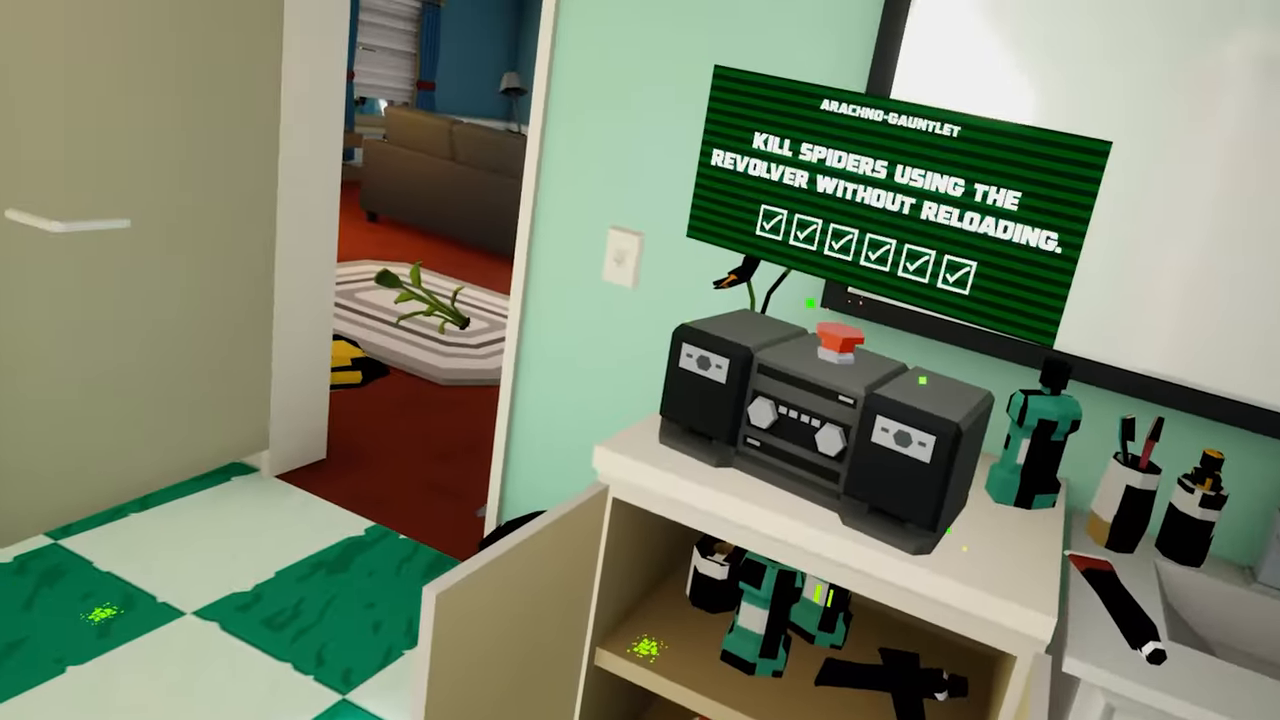